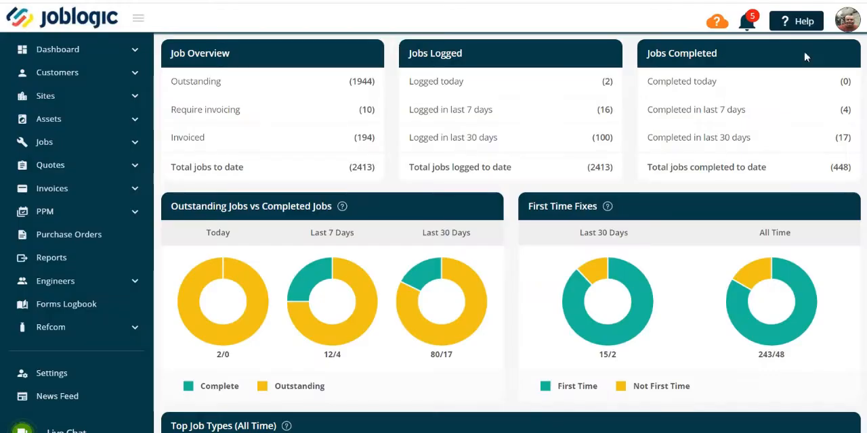
{"action": "mouse_move", "coordinate": [236, 301]}
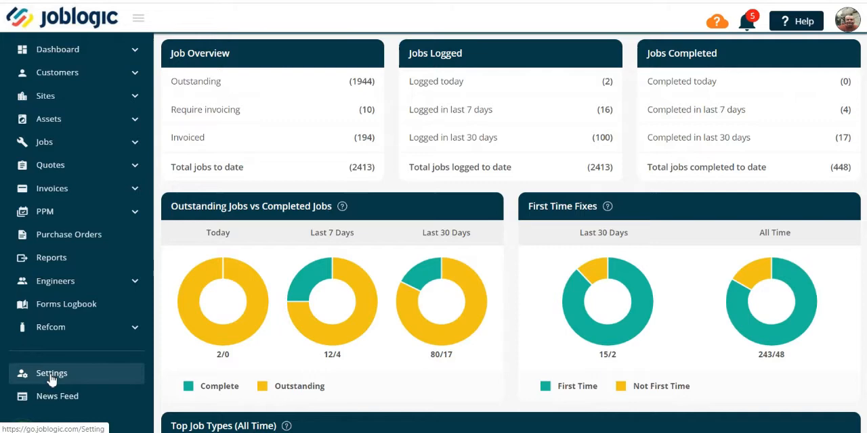
Reach the Company Documents list via Settings and the Company Documentation tile
{"action": "left_click", "coordinate": [51, 374]}
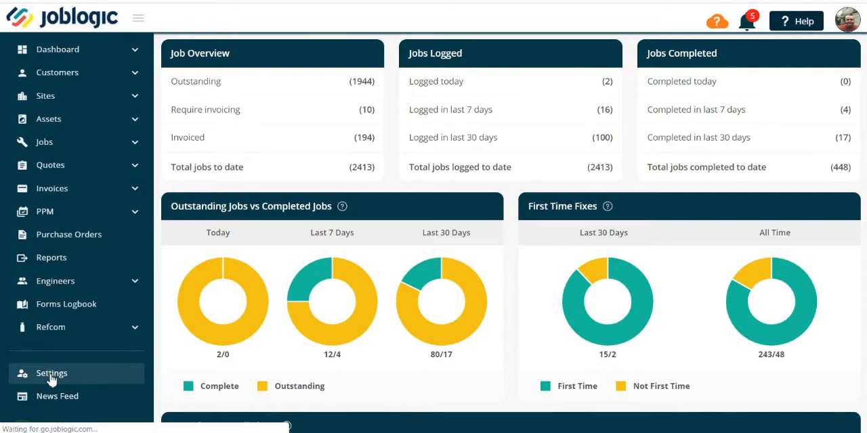
{"action": "left_click", "coordinate": [52, 374]}
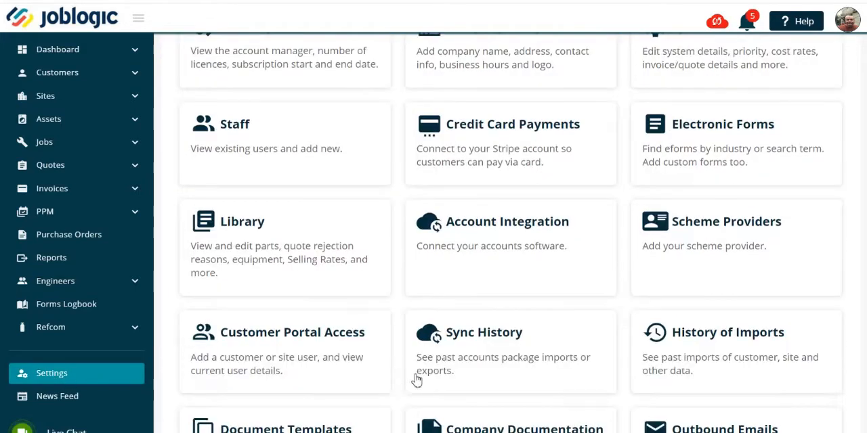
{"action": "scroll", "scroll_direction": "down", "scroll_amount": 3}
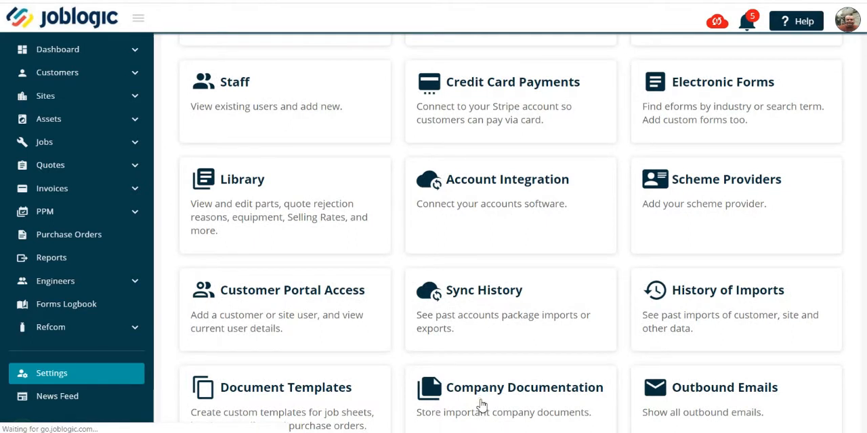
{"action": "left_click", "coordinate": [524, 387]}
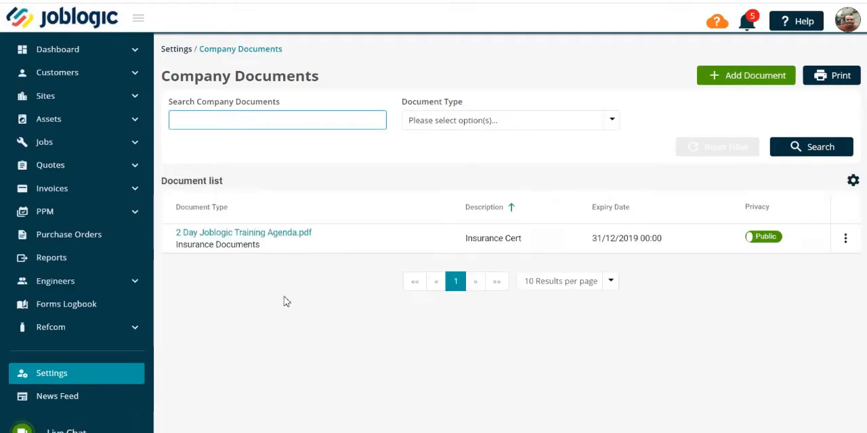
Add a new company document and enter 'Training' as its description
{"action": "left_click", "coordinate": [745, 76]}
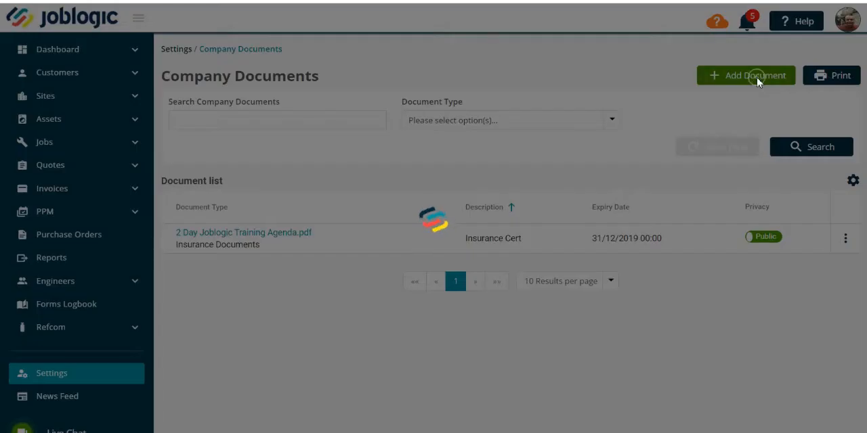
{"action": "left_click", "coordinate": [745, 76]}
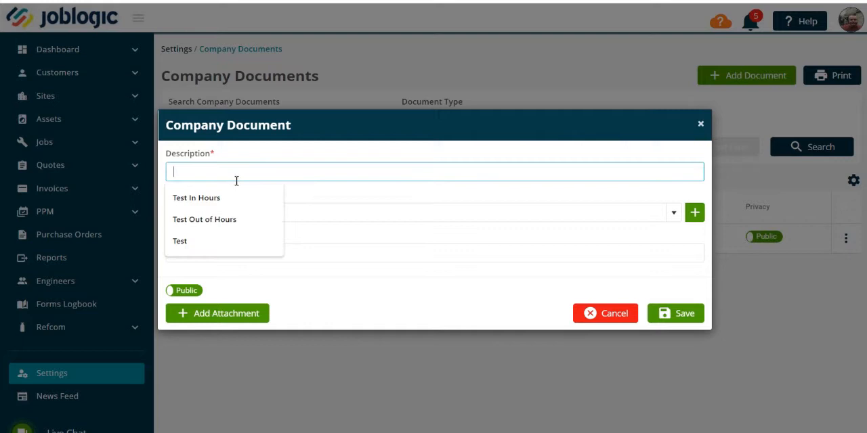
{"action": "type", "text": "Trai"}
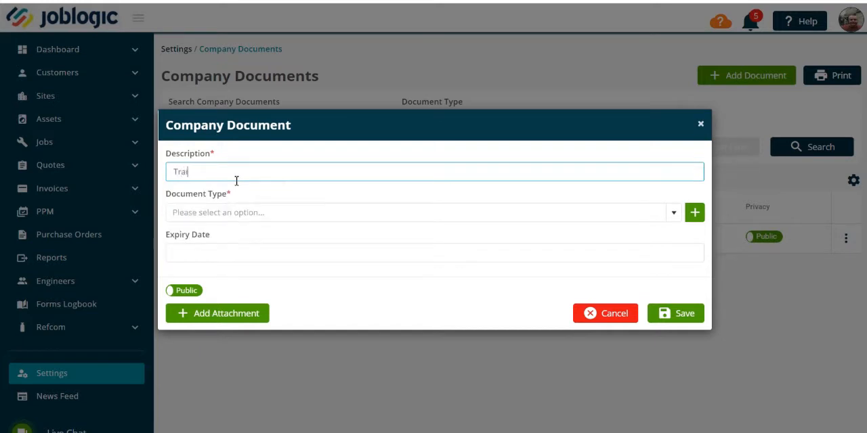
{"action": "type", "text": "ning"}
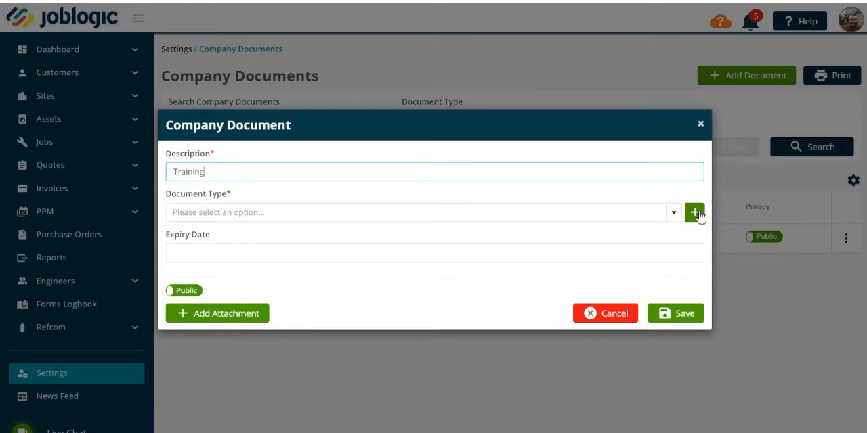
Create a new document type and name it 'Training certificates'
{"action": "left_click", "coordinate": [693, 212]}
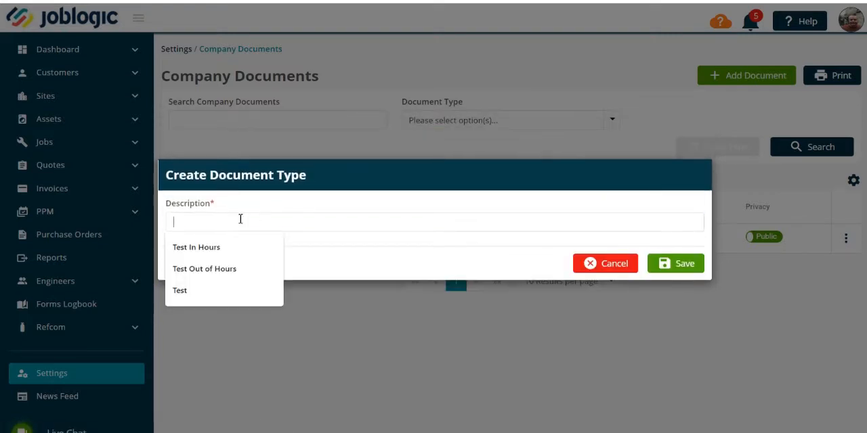
{"action": "type", "text": "Tr"}
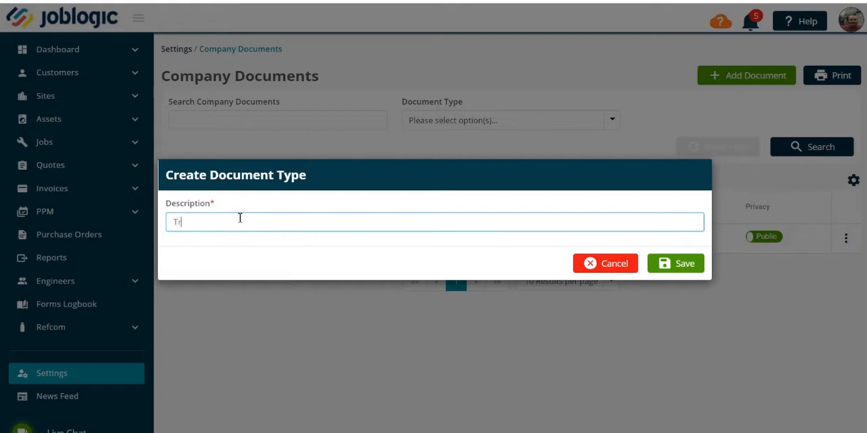
{"action": "type", "text": "Training certif"}
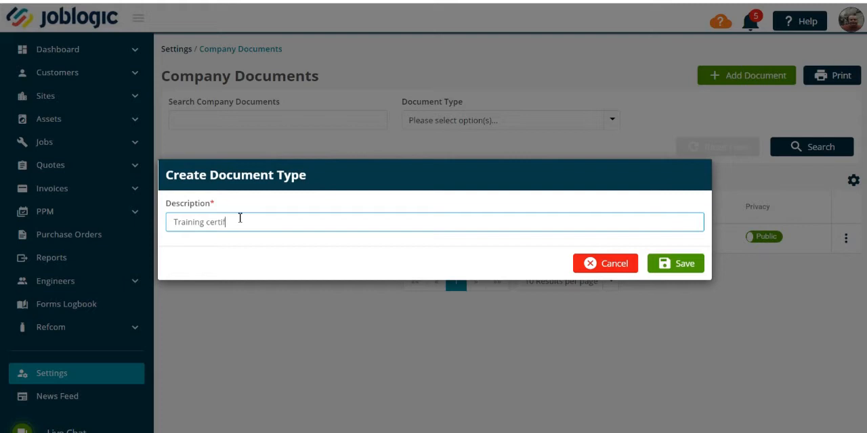
{"action": "type", "text": "icates"}
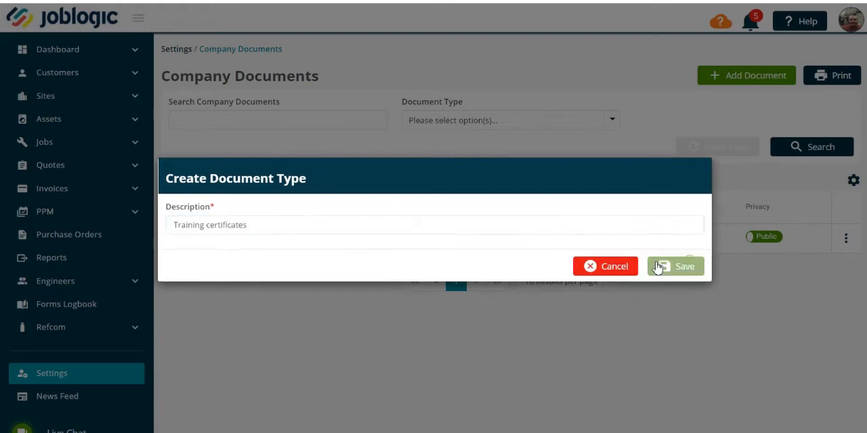
Save the Training certificates type, set expiry to 01/05/2020, and start adding an attachment
{"action": "left_click", "coordinate": [686, 265]}
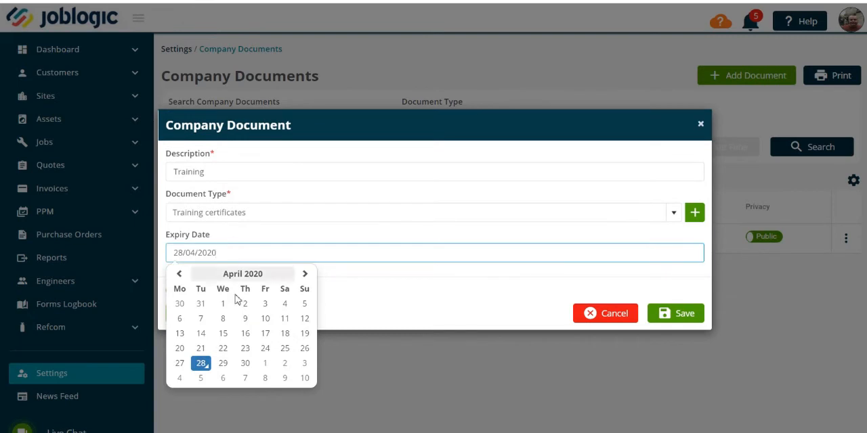
{"action": "left_click", "coordinate": [304, 274]}
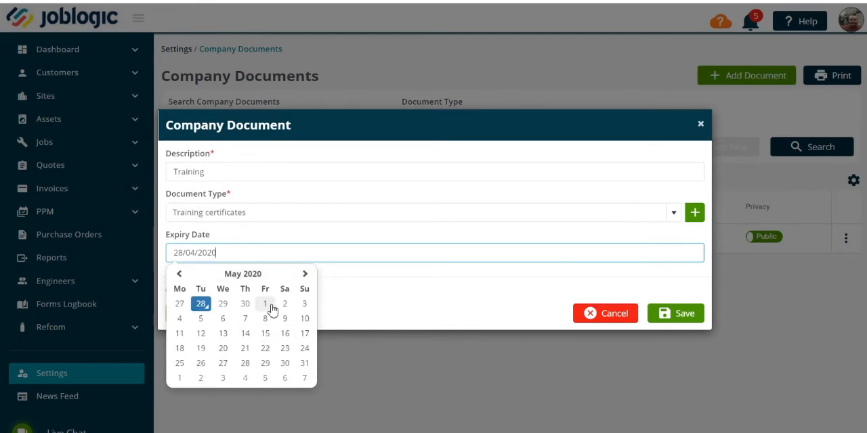
{"action": "left_click", "coordinate": [265, 304]}
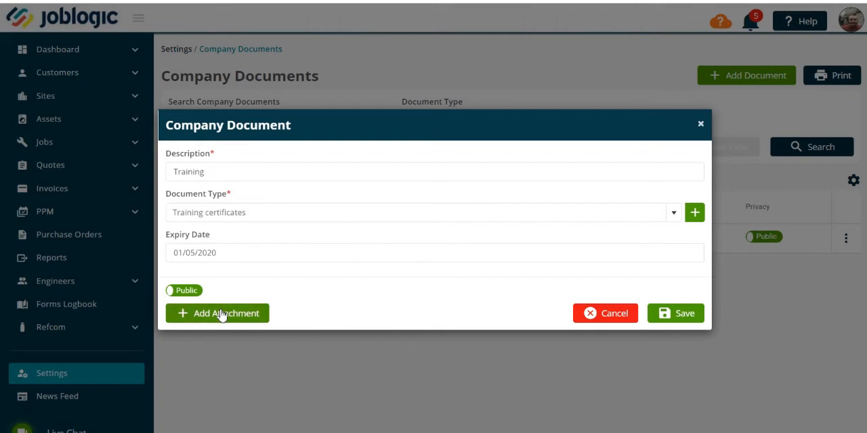
{"action": "left_click", "coordinate": [216, 313]}
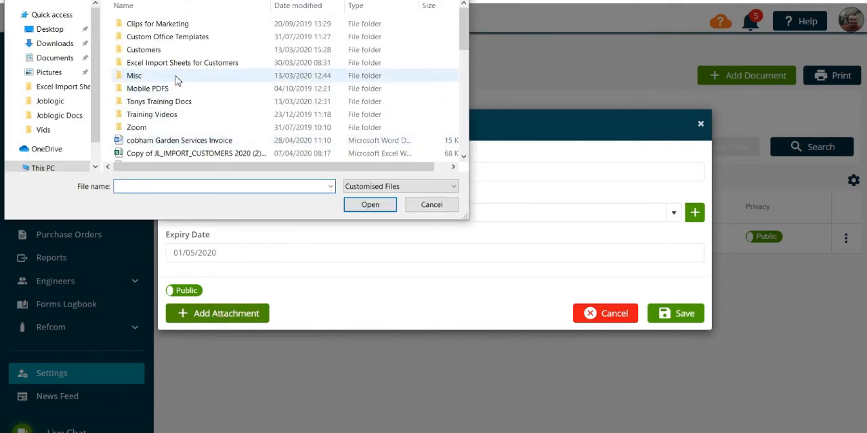